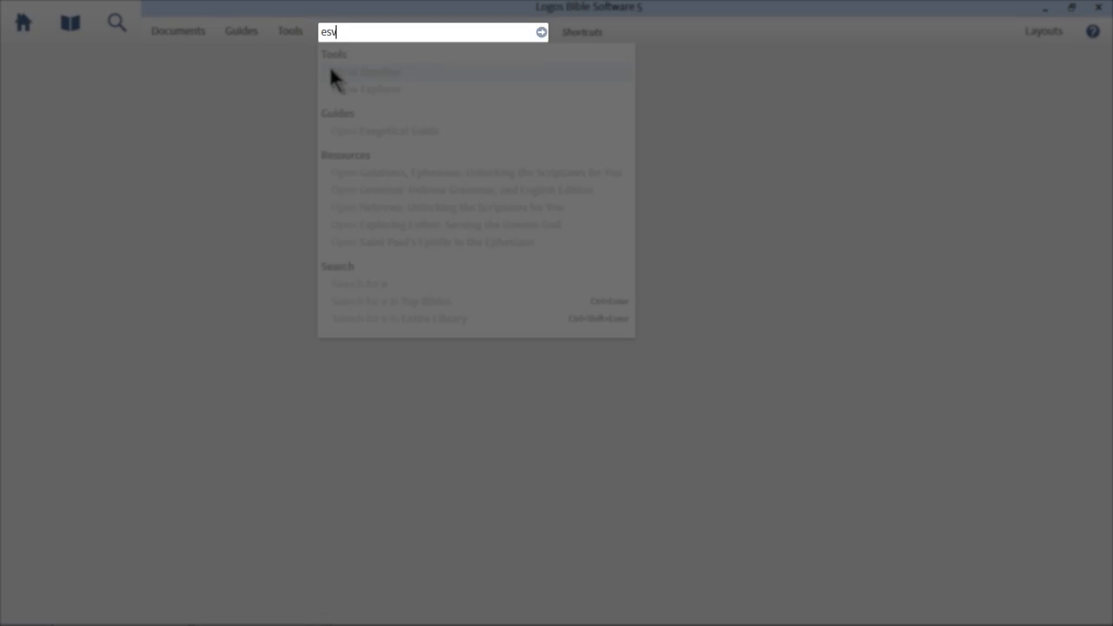
- Open the English Standard Version Bible from the esv command results, showing John 3:16
left_click(383, 71)
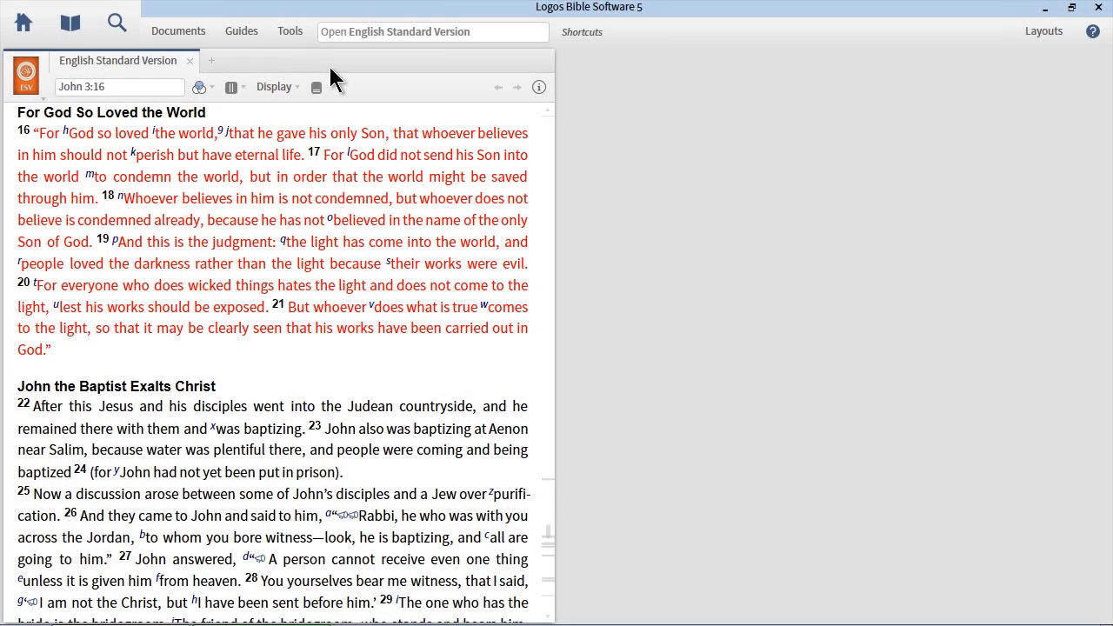
- Jump the ESV Bible from John 3 to Galatians 2:16 via the reference box entry 'Gal 2.16'
left_click(118, 87)
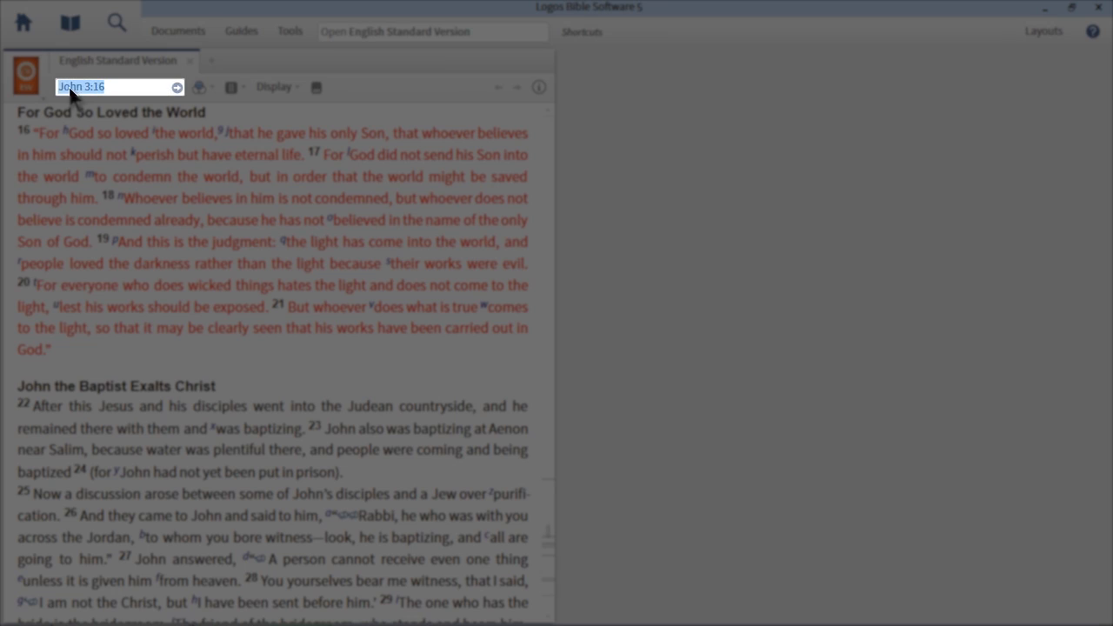
mouse_move(73, 94)
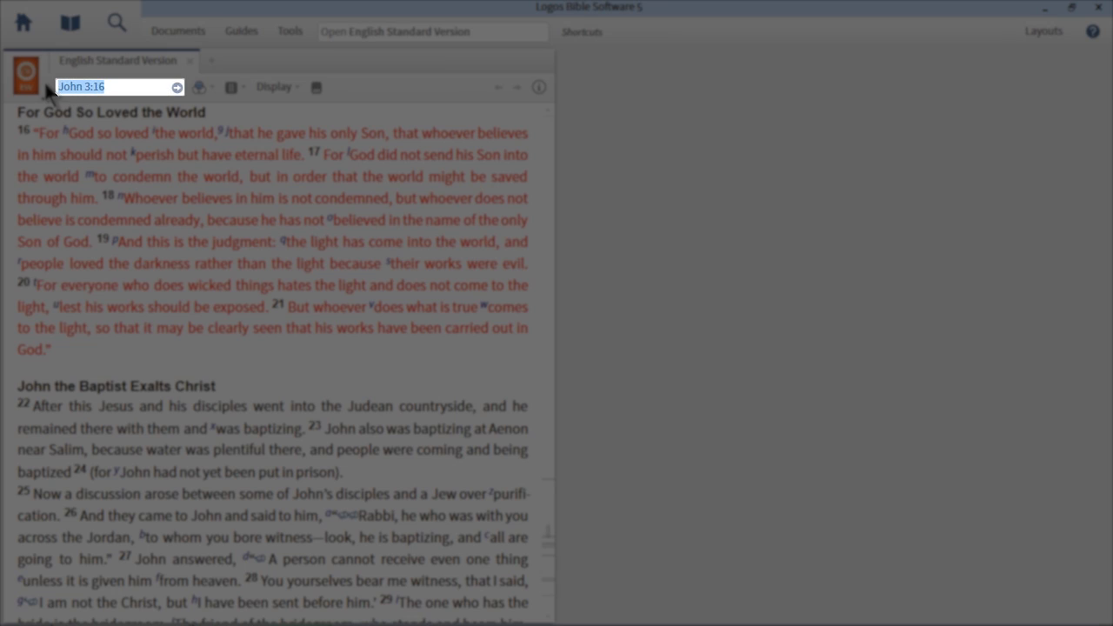
type("Gal")
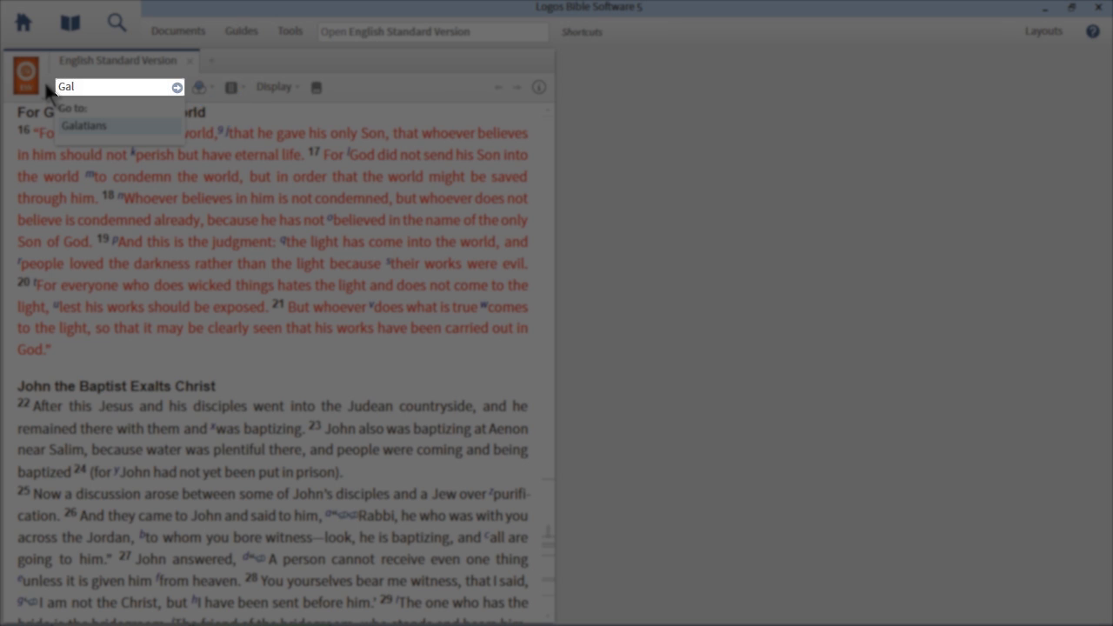
type("2.16")
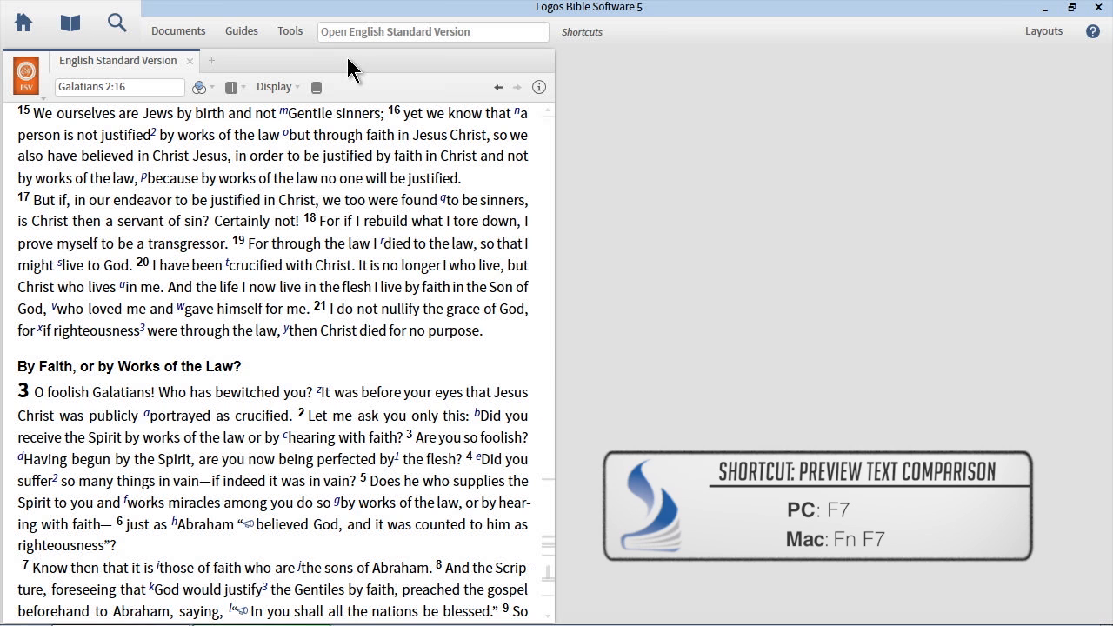
key("f7")
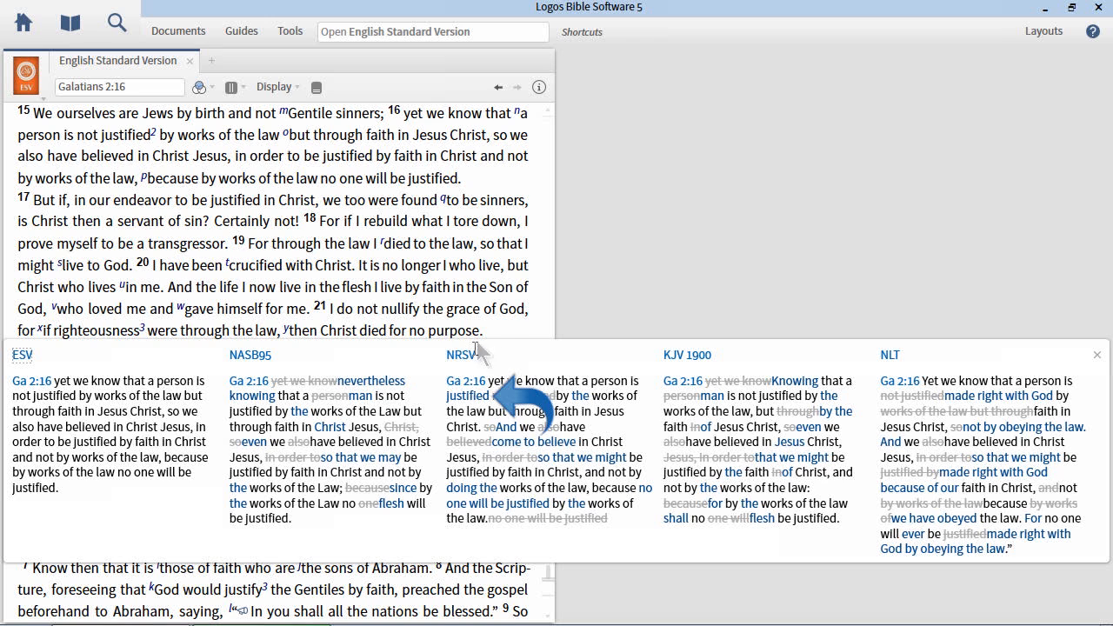
mouse_move(473, 398)
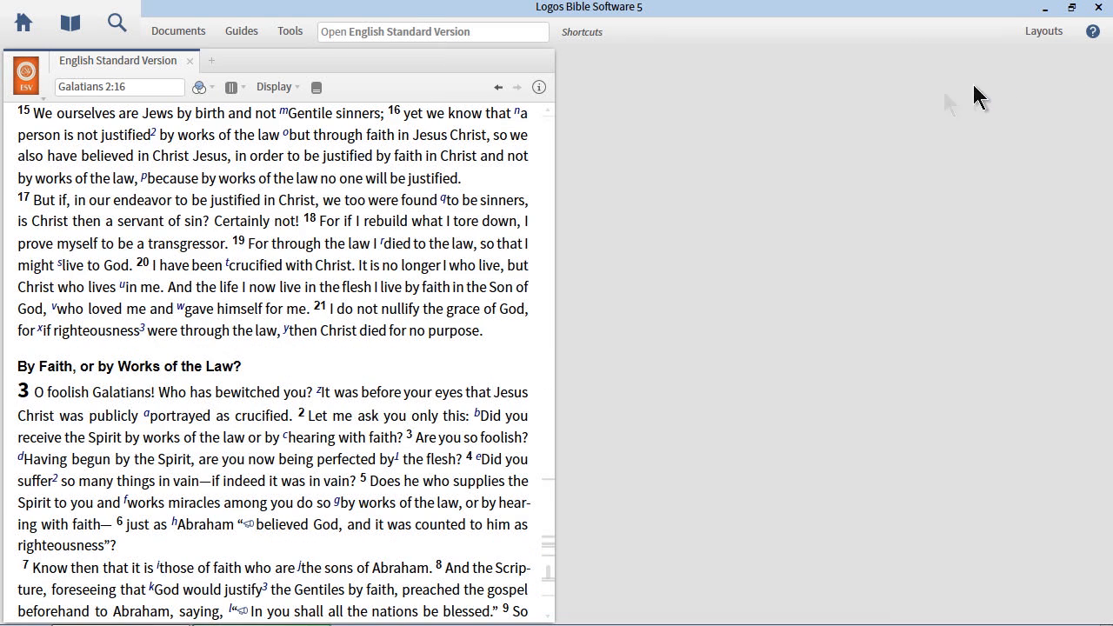
mouse_move(508, 183)
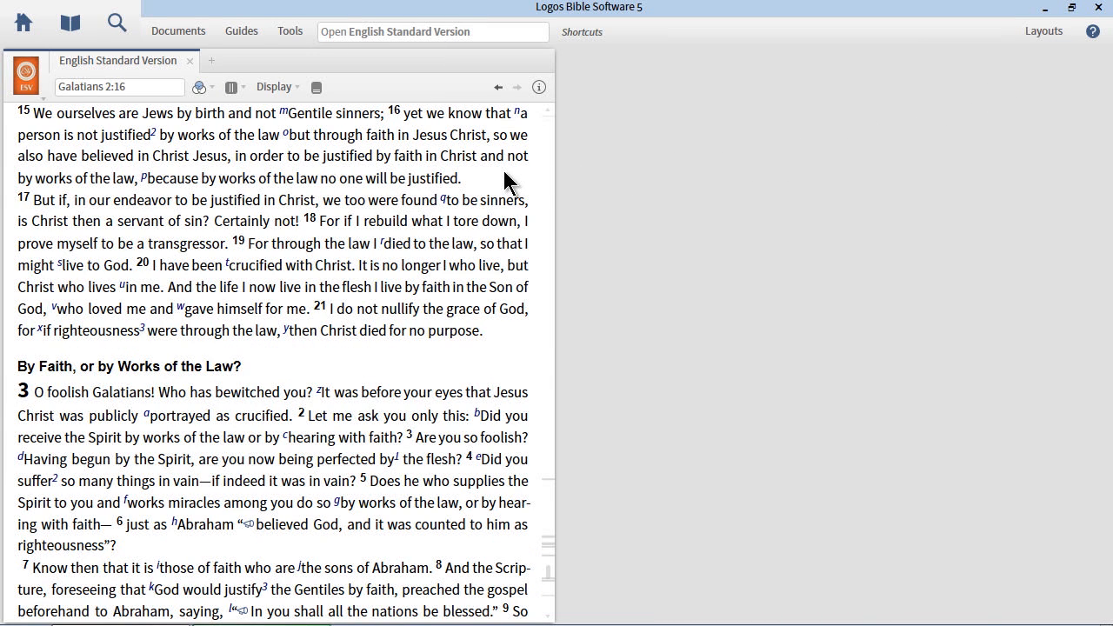
- Extend the reference to Galatians 2:16-18 by appending '-18' and going to that range
left_click(118, 87)
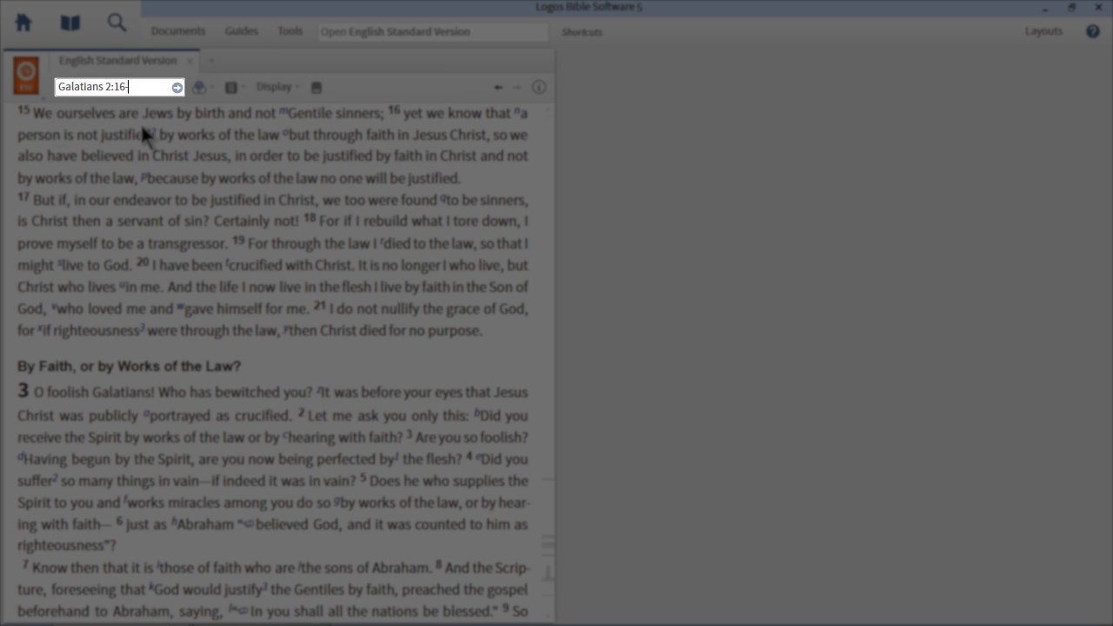
type("-18")
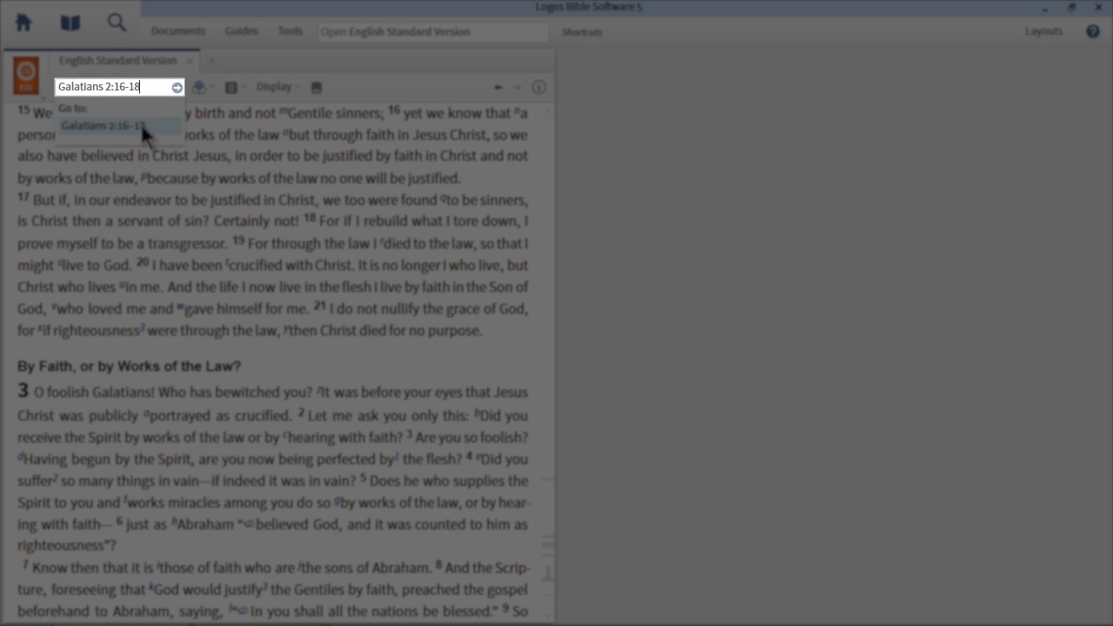
left_click(118, 126)
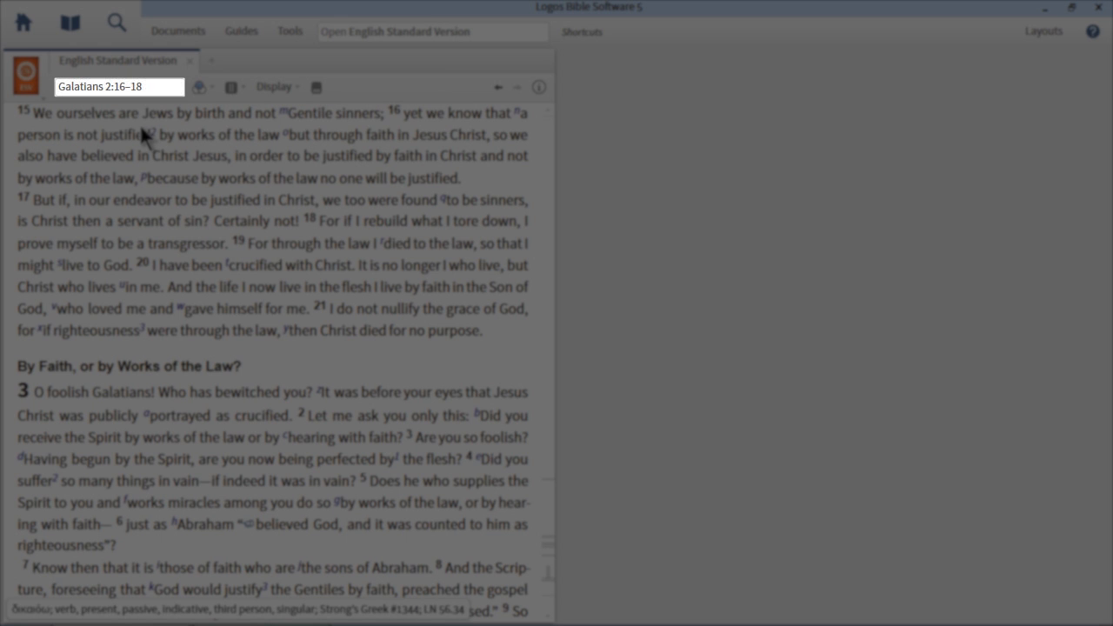
mouse_move(491, 179)
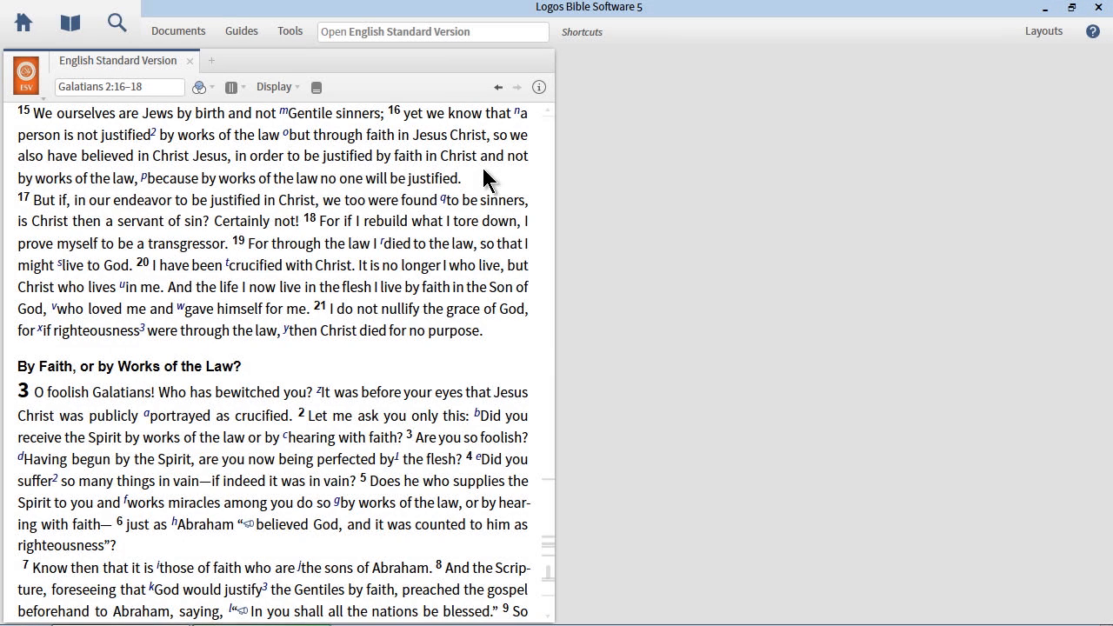
- Show the F7 Preview Text Comparison pop-up for Galatians 2:16-18 across ESV, NASB95, NRSV, KJV, NLT
key("f7")
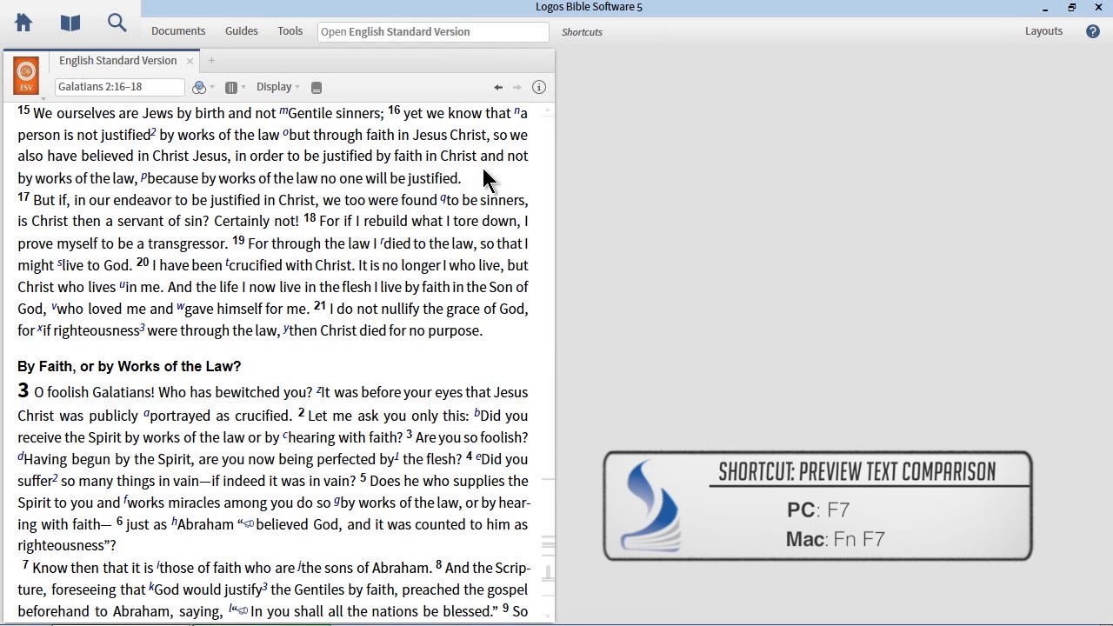
key("f7")
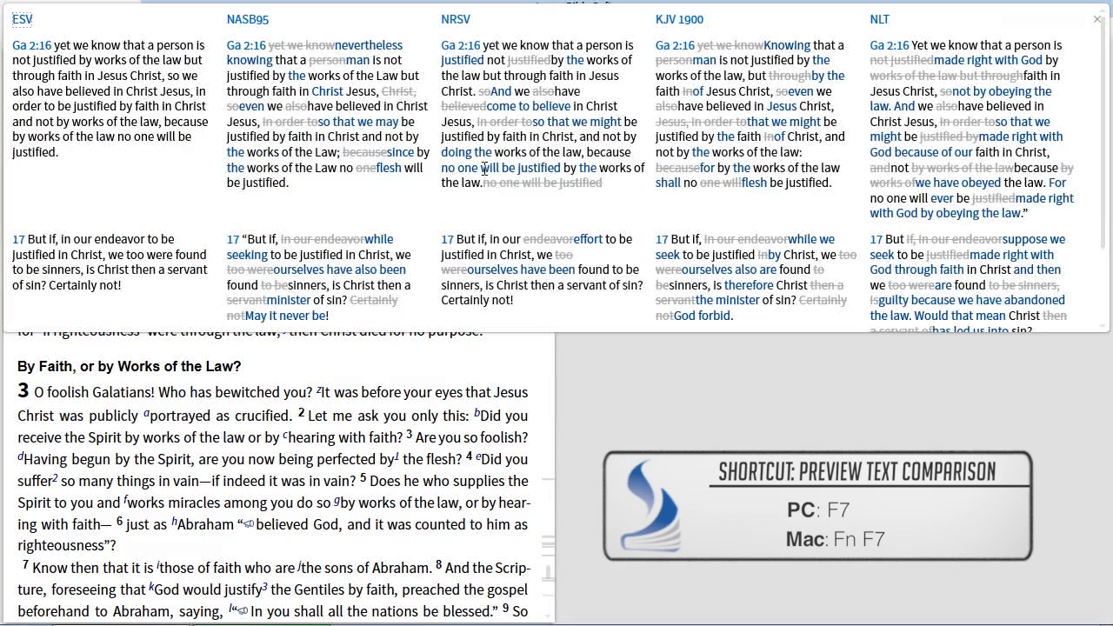